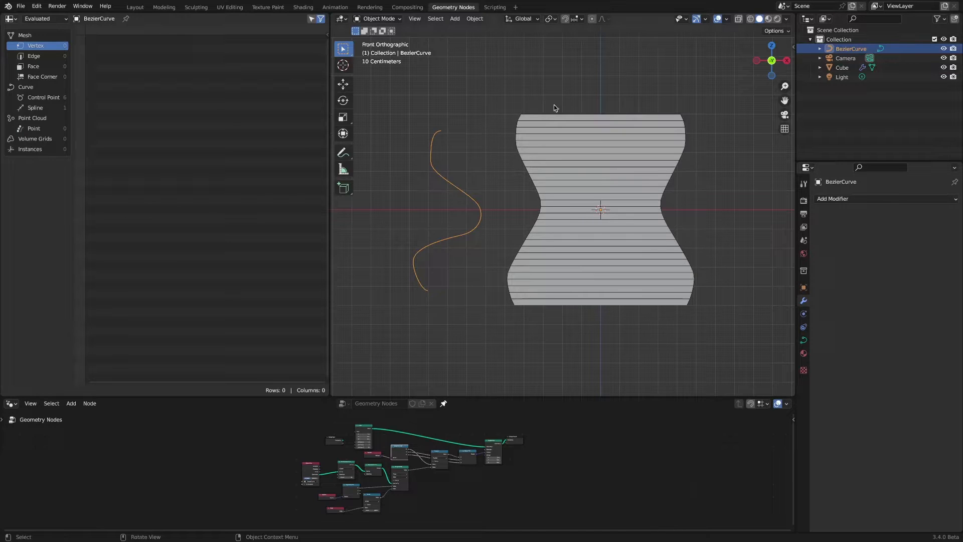
Edit the BezierCurve's points, moving the top and lower control points to reshape the vase profile
click(378, 19)
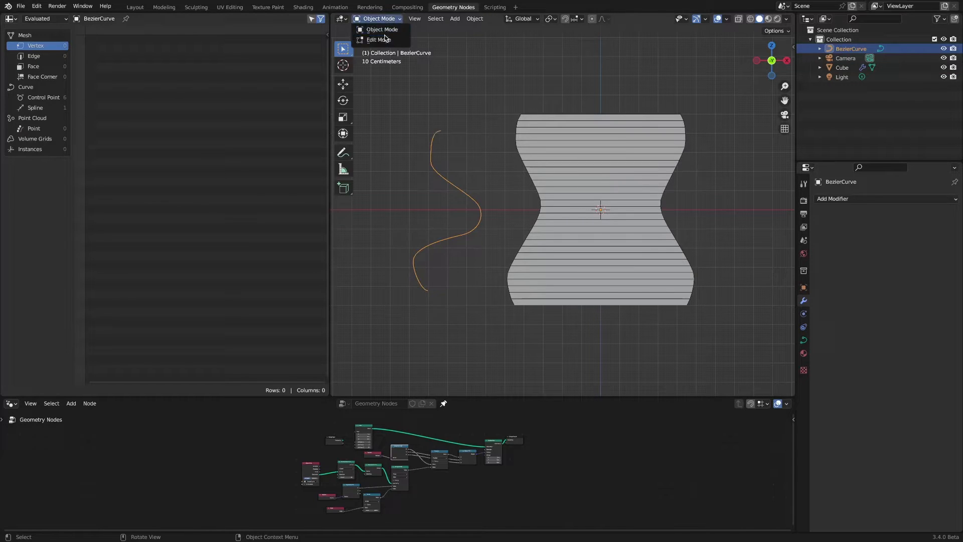
click(377, 40)
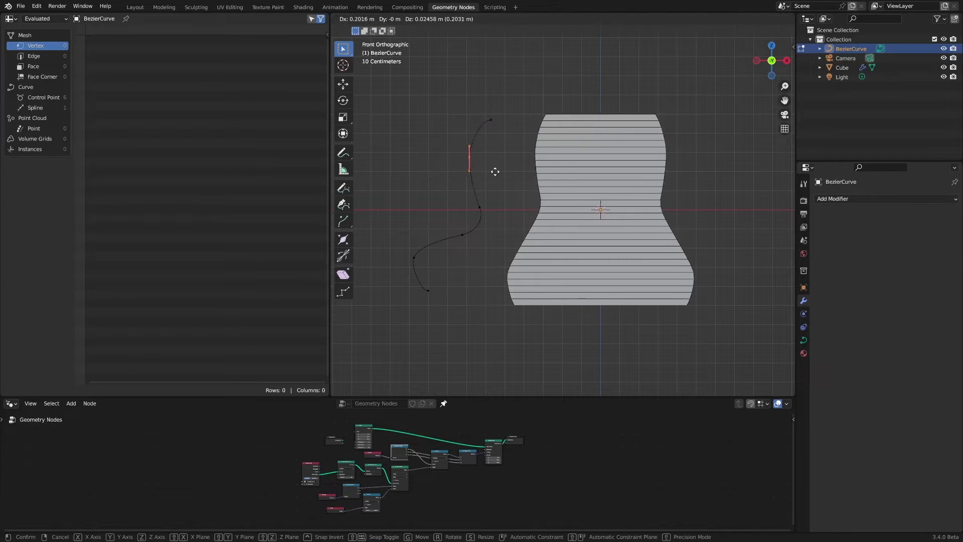
drag(470, 160, 447, 202)
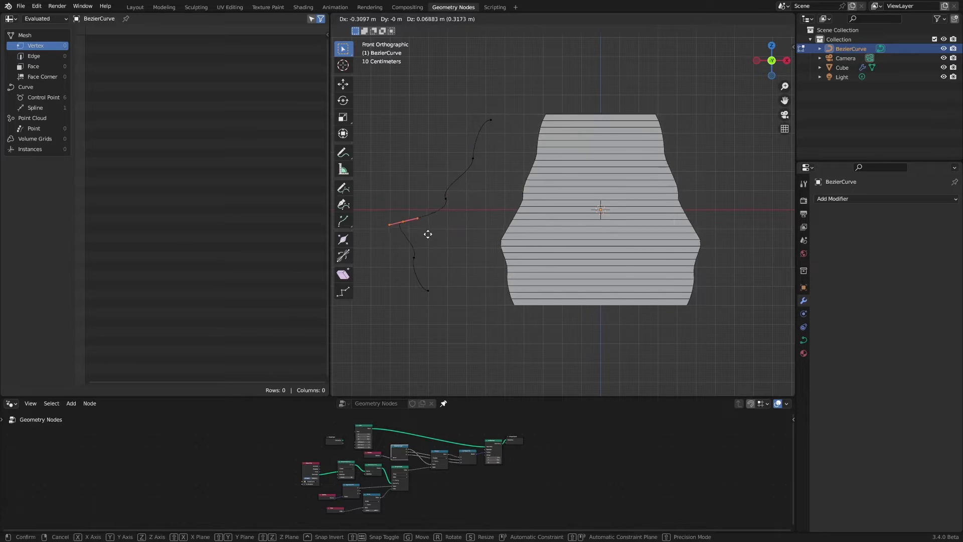
drag(405, 222, 397, 261)
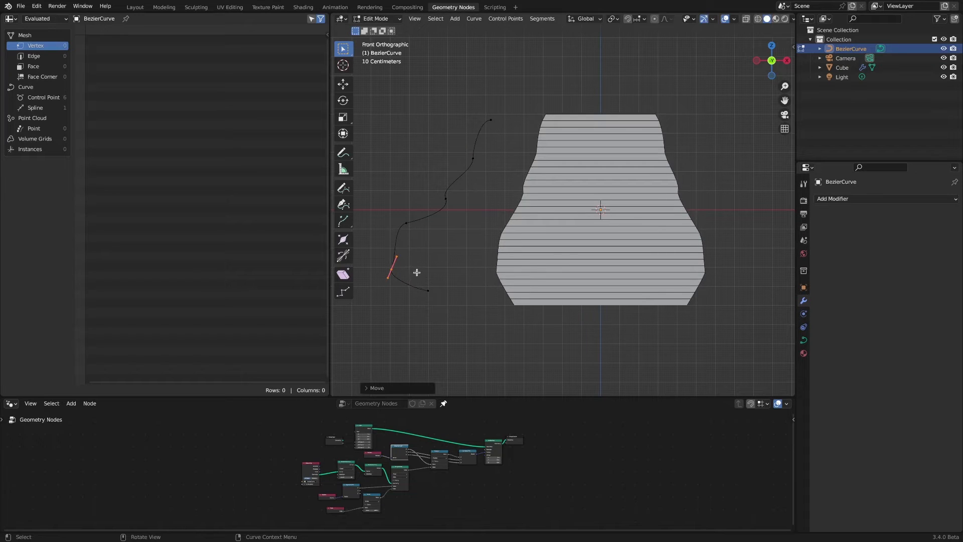
drag(387, 140, 488, 274)
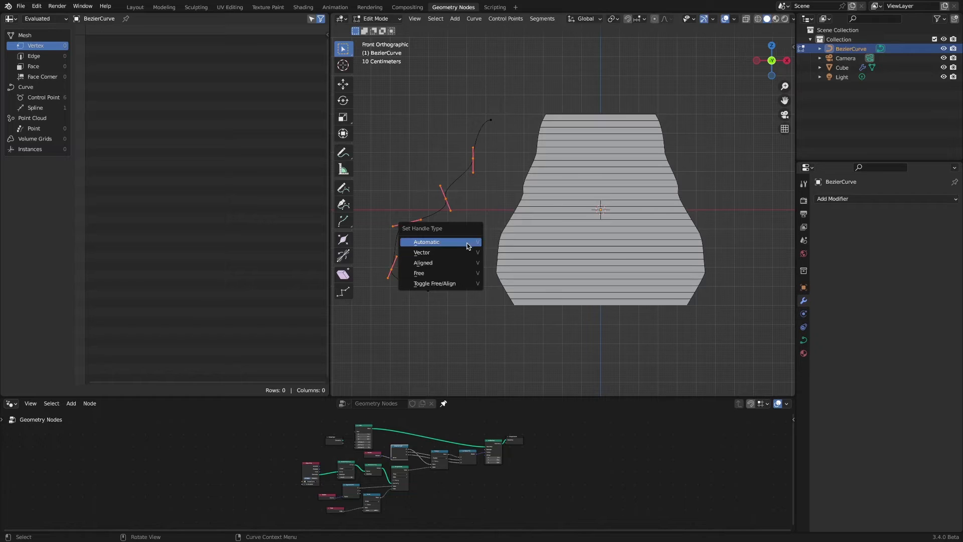
Set the curve handles to Vector for sharp corners and pull a lower point outward into a pointed bulge
click(426, 242)
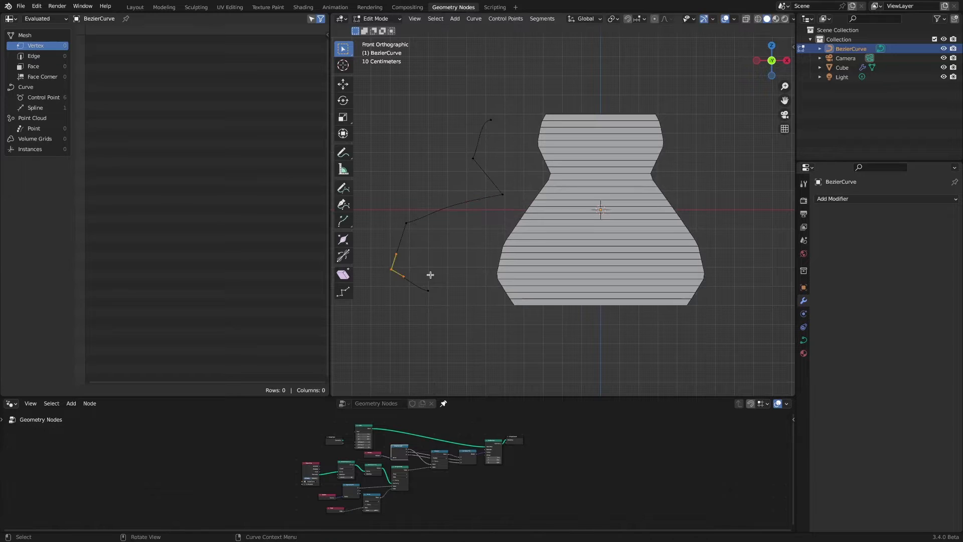
drag(398, 258, 482, 260)
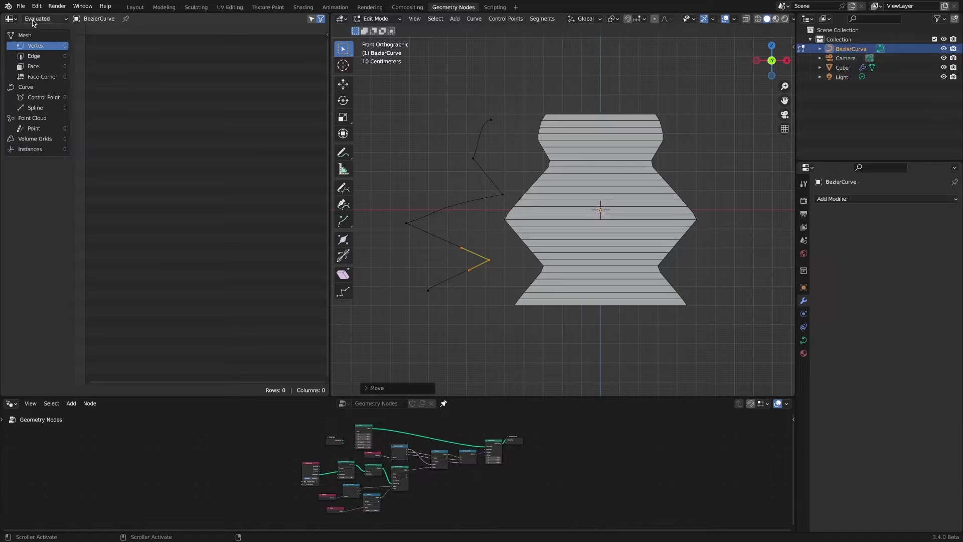
click(20, 6)
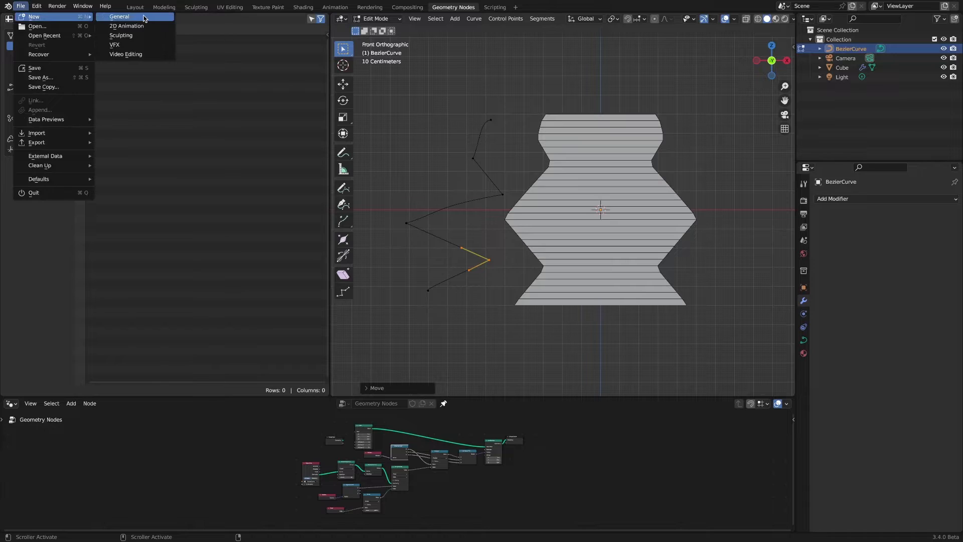
Start a new General file without saving and create an empty Geometry Nodes tree on the default cube
click(119, 17)
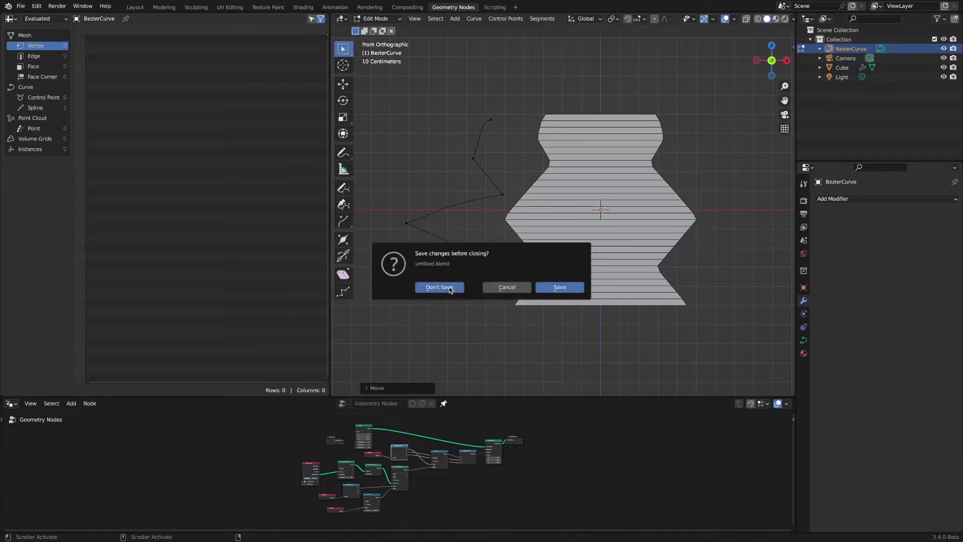
click(440, 287)
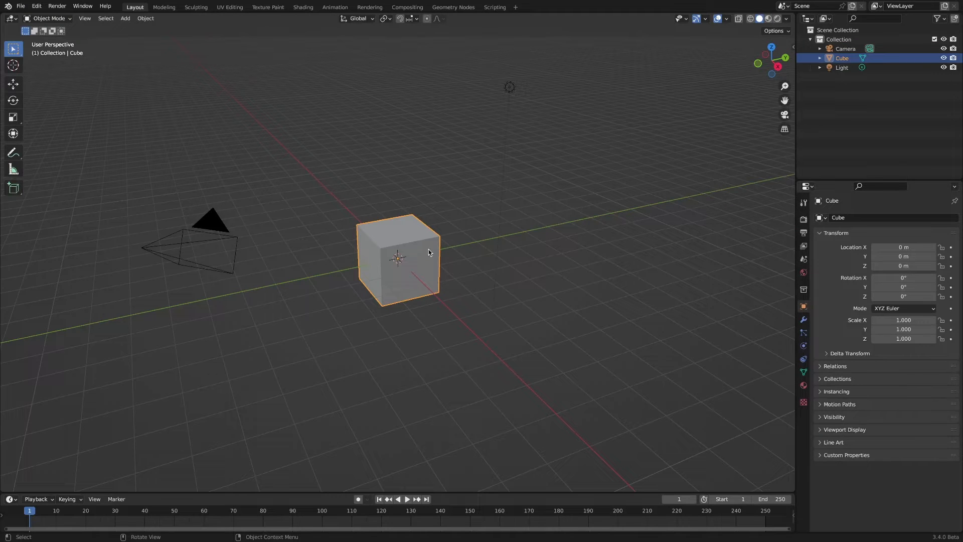
click(452, 6)
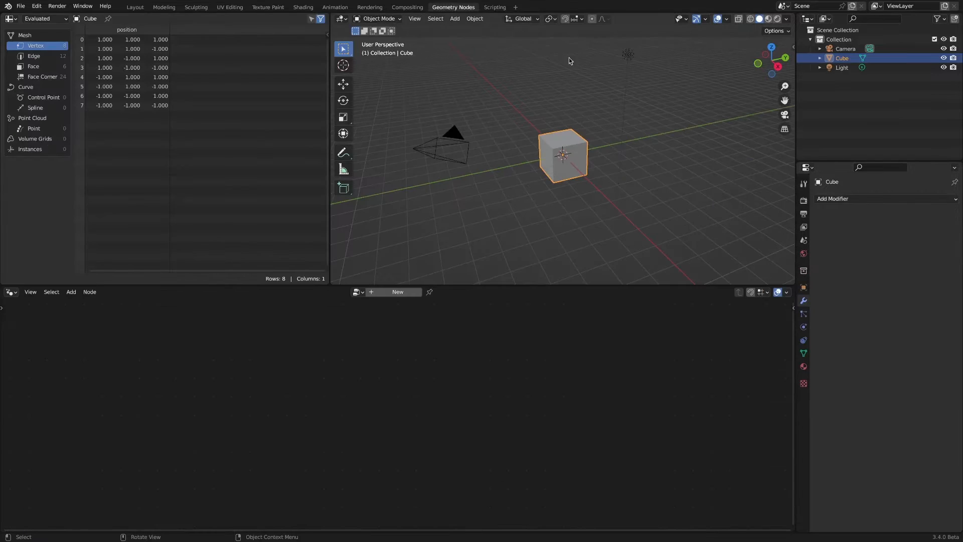
click(398, 292)
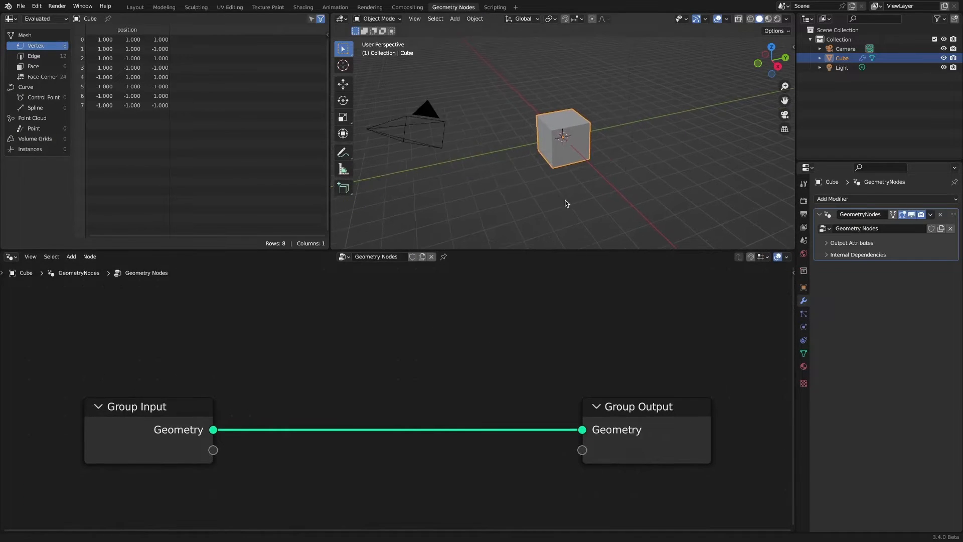
In front view, add a Cube mesh primitive node feeding the output with Vertices Z set to 30
key(KP_1)
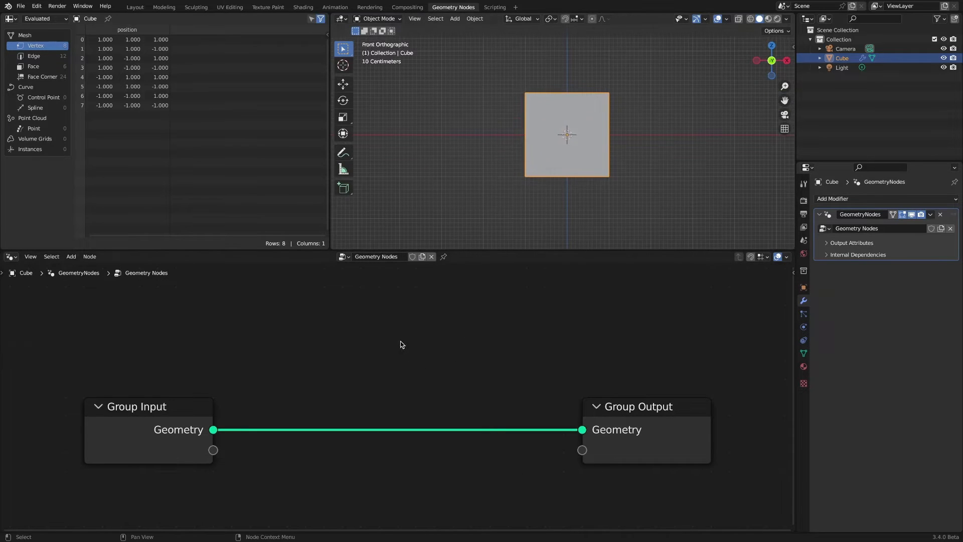
click(350, 340)
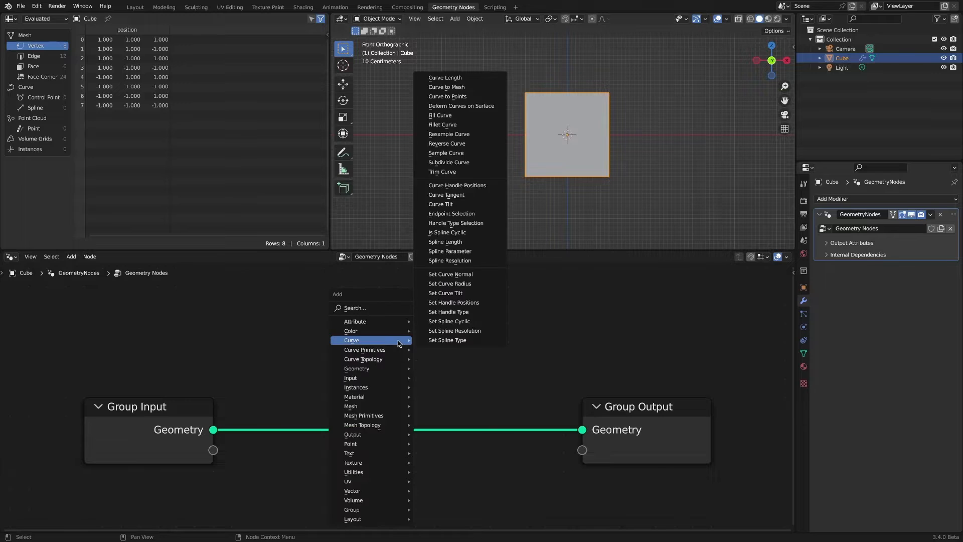
mouse_move(364, 415)
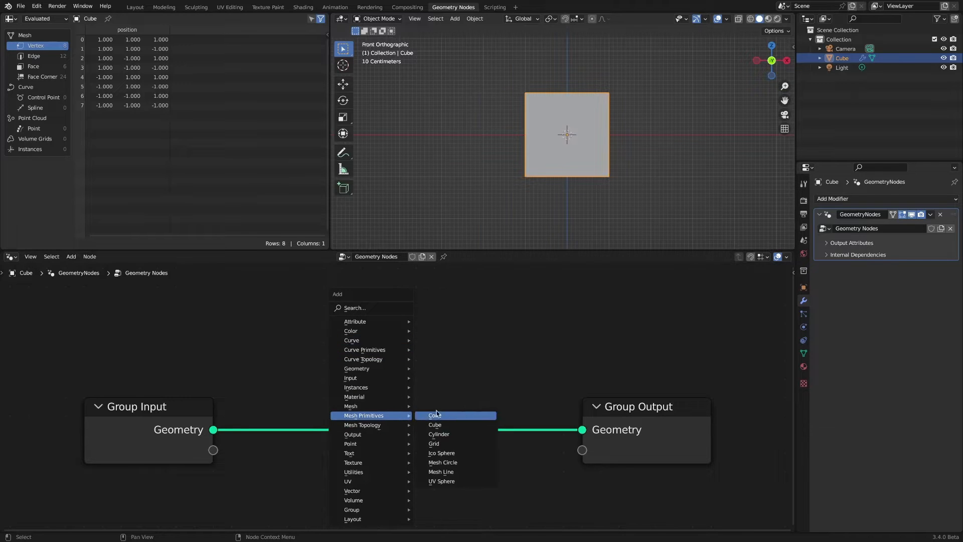
click(434, 424)
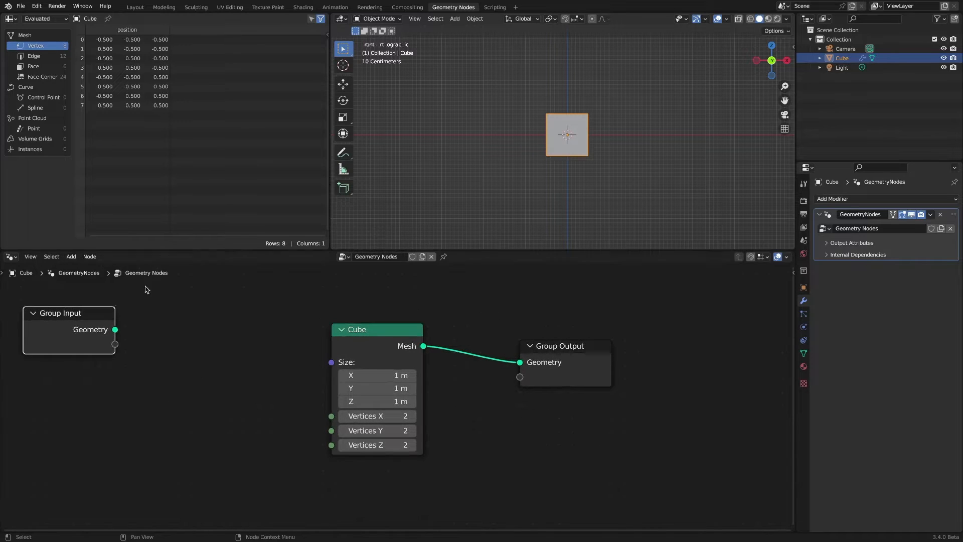
click(725, 18)
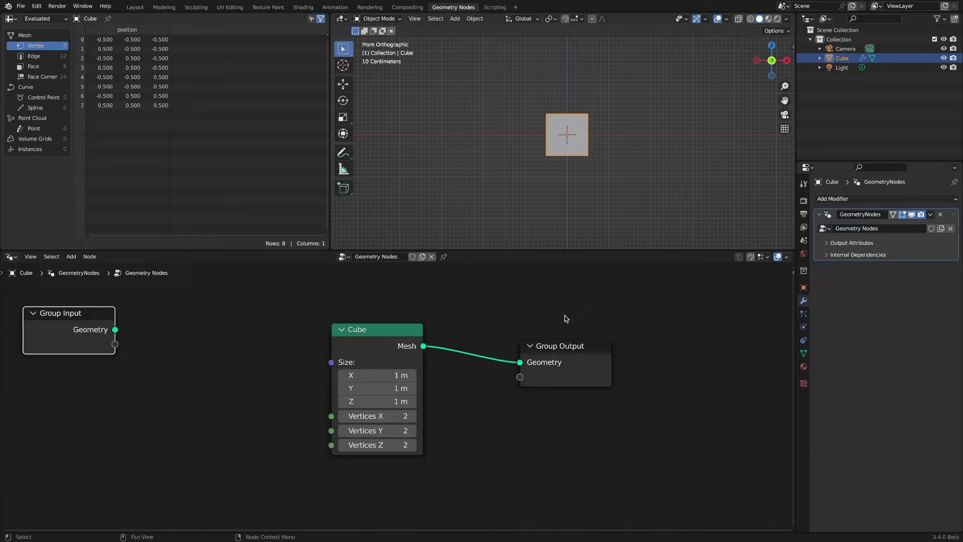
double_click(377, 445)
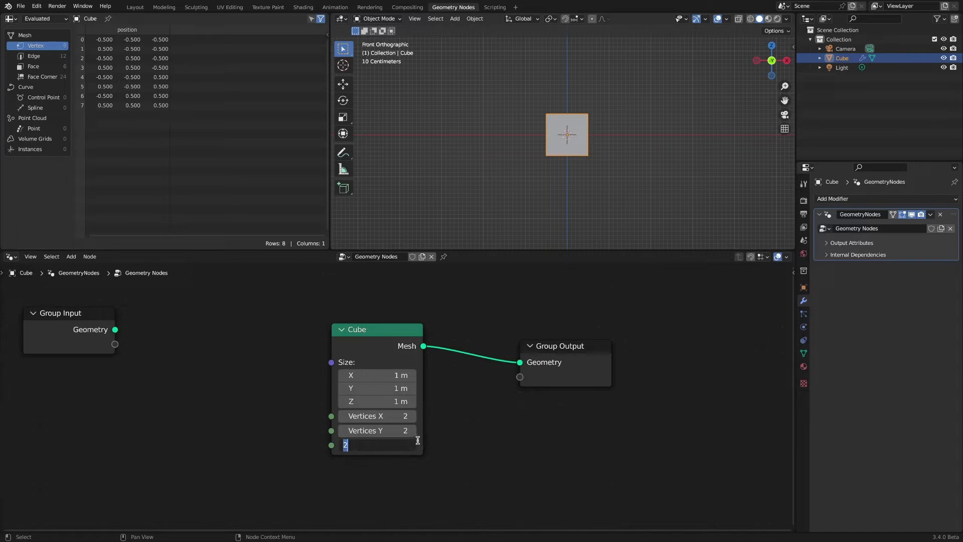
text(30)
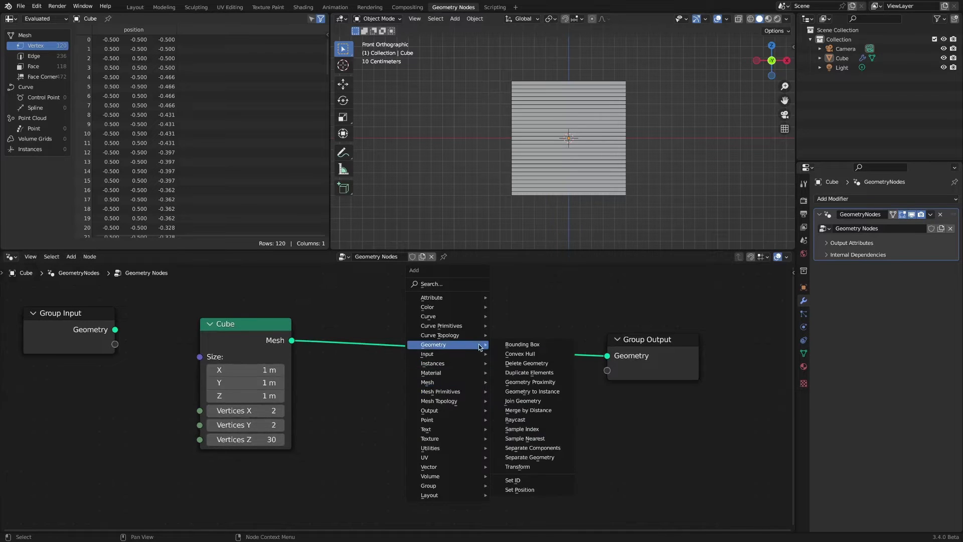
mouse_move(520, 489)
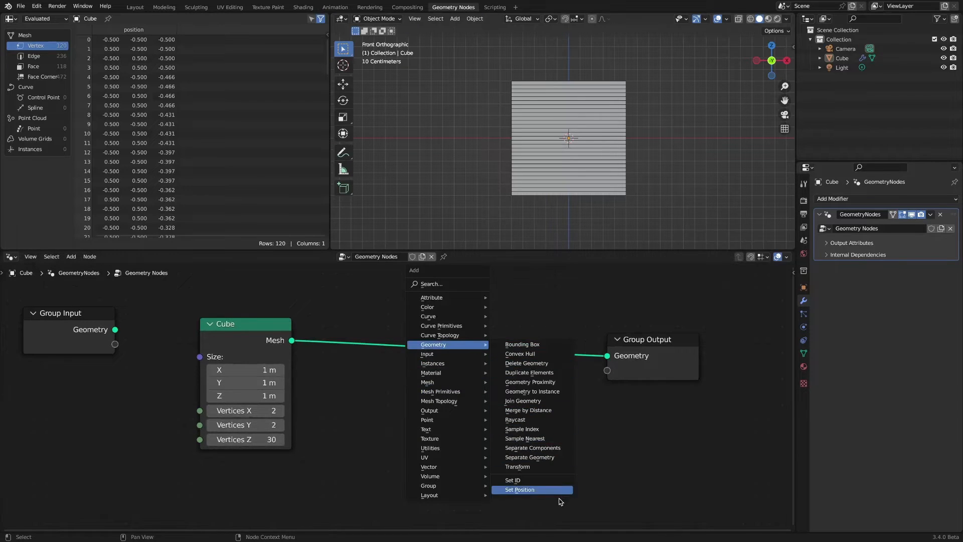
Add a Set Position node to the cube's node tree
click(519, 489)
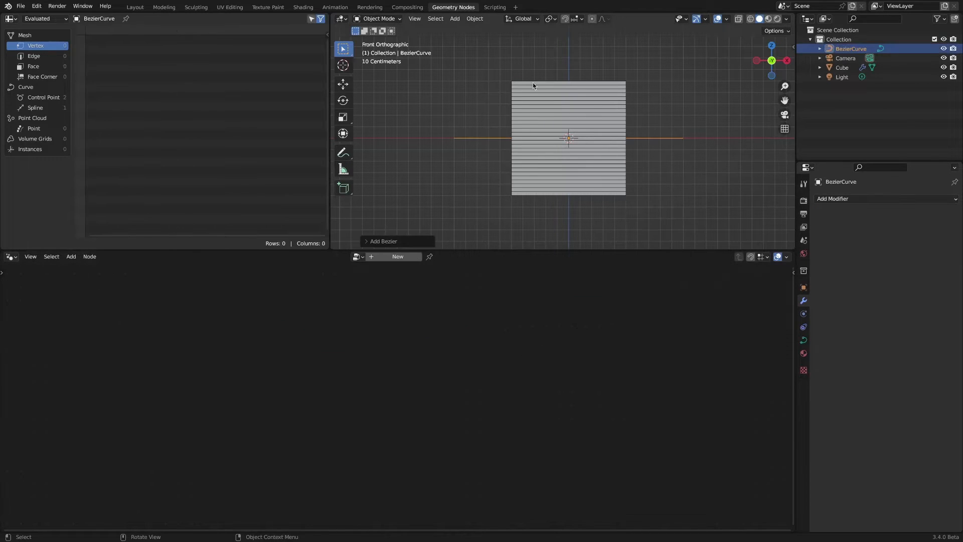
Leave curve editing for Object Mode and select the Cube object
key(Tab)
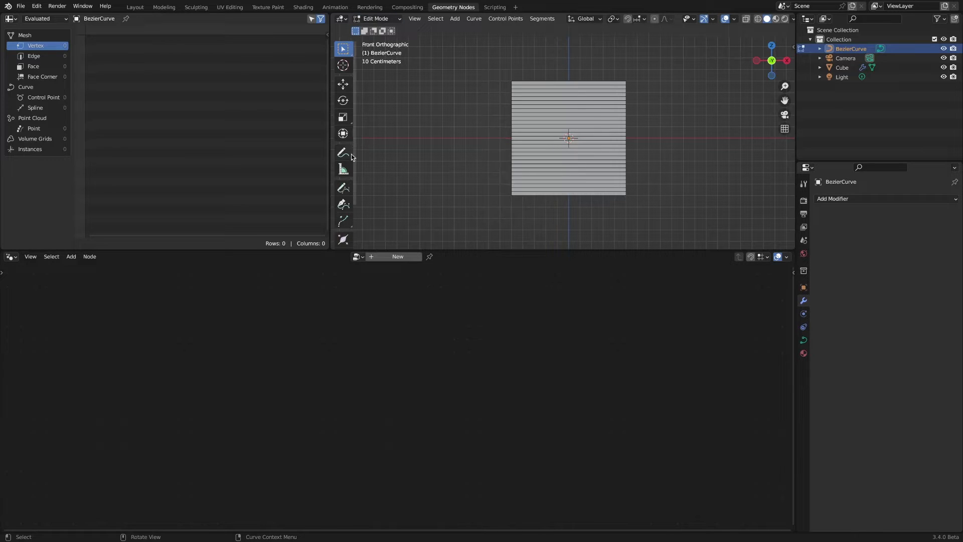
click(343, 188)
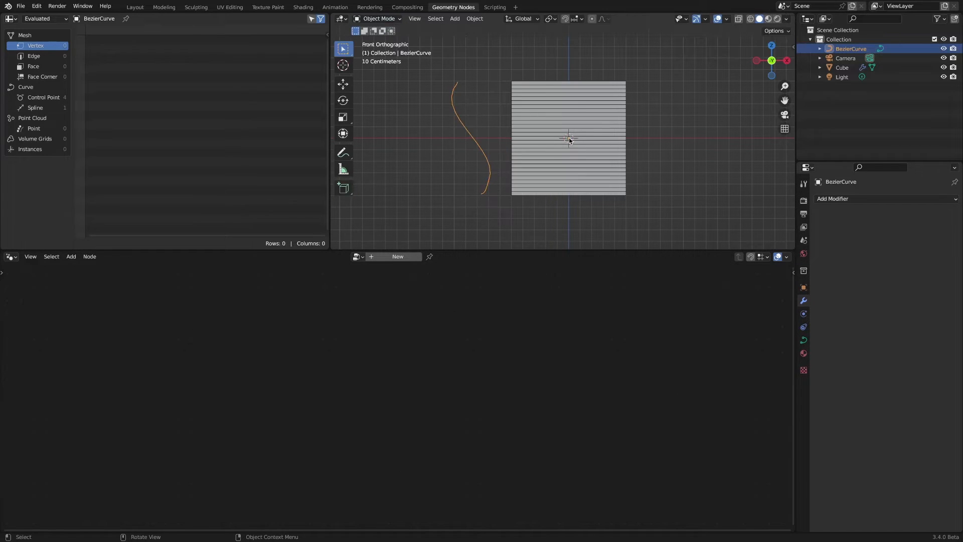
click(842, 68)
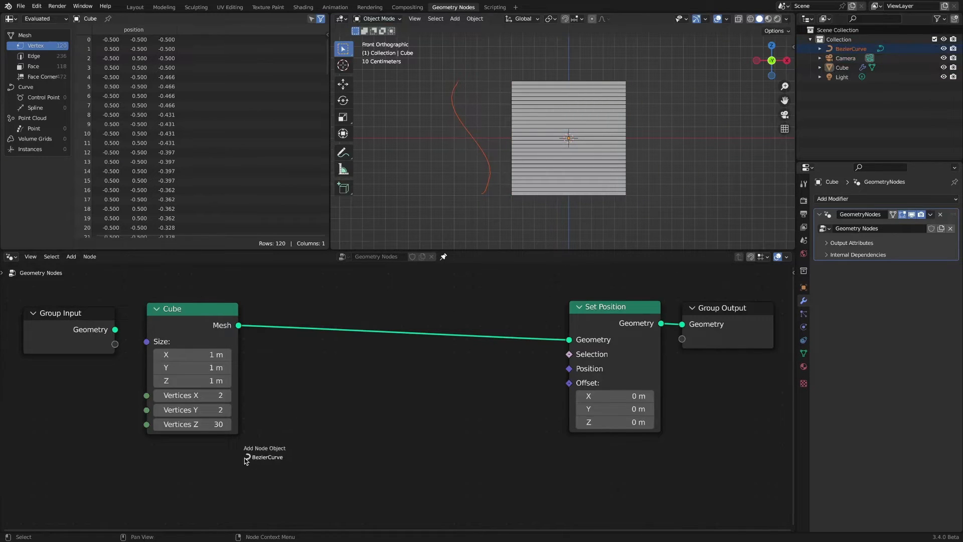
Drop the BezierCurve as an Object Info node beneath the Cube node and add a Sample Index node
click(263, 457)
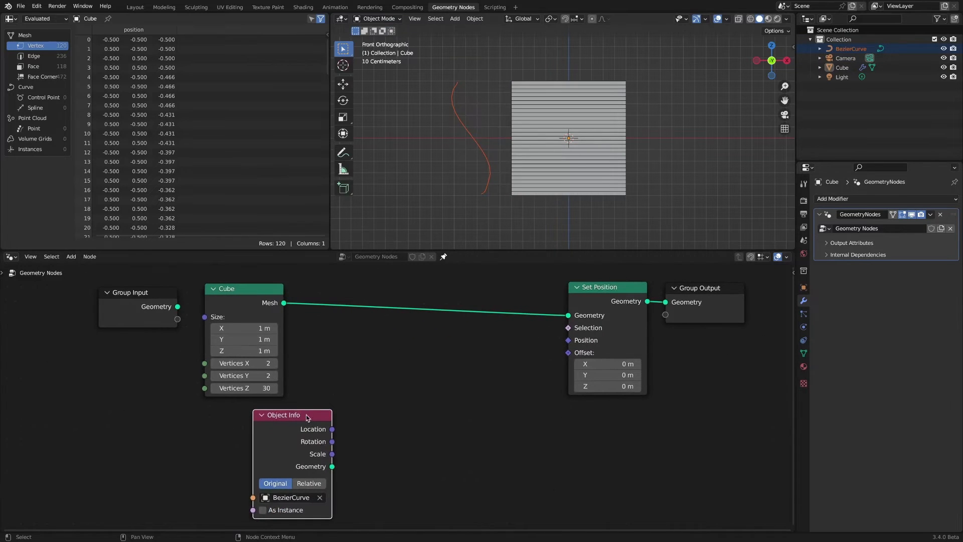
drag(292, 415, 243, 412)
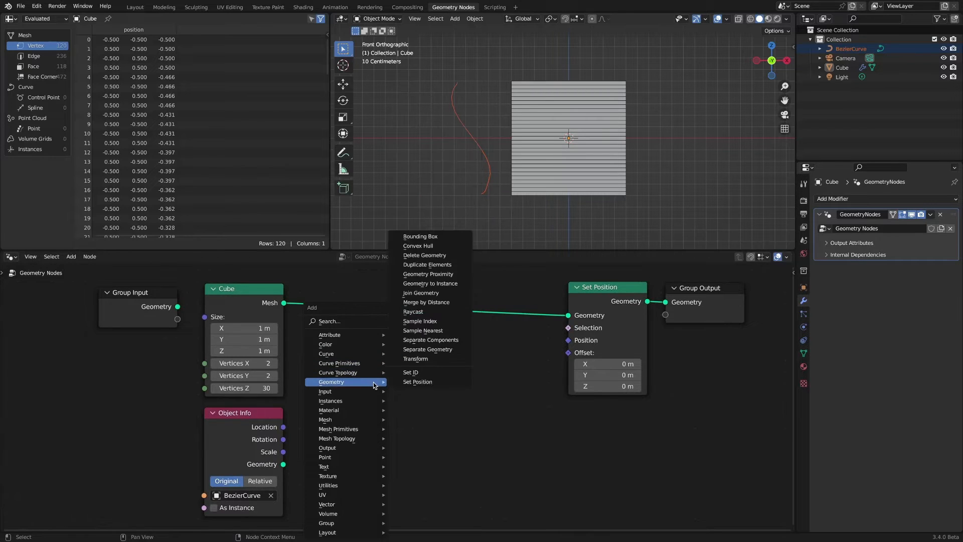
mouse_move(446, 321)
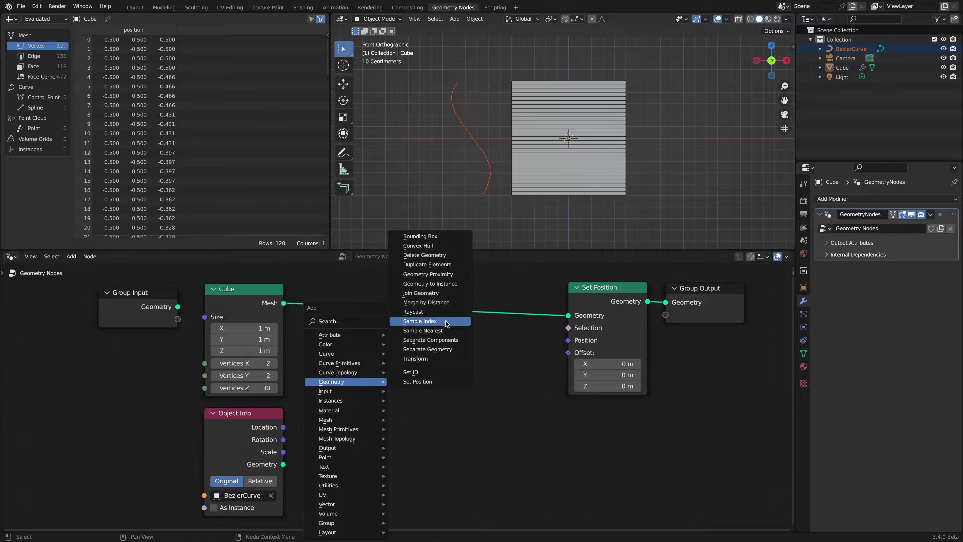
click(420, 320)
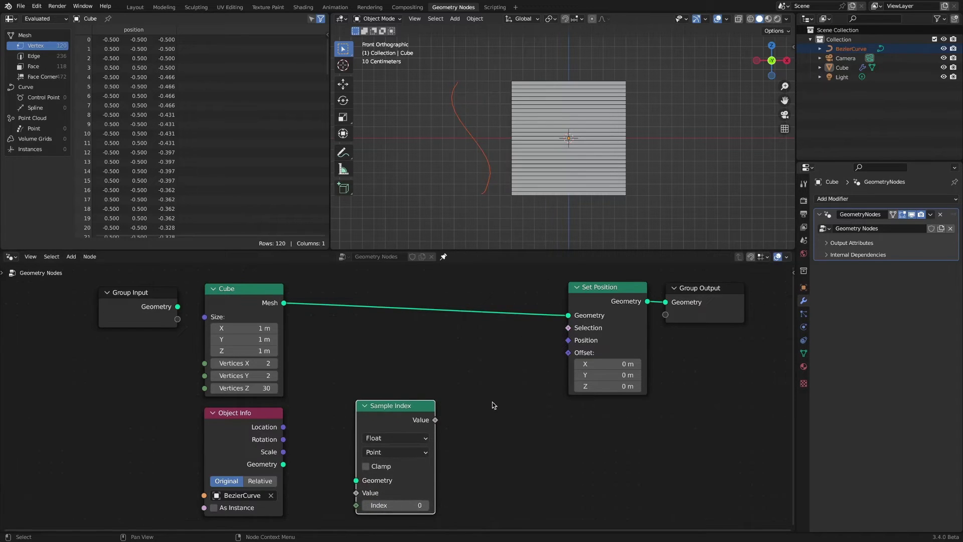
mouse_move(481, 410)
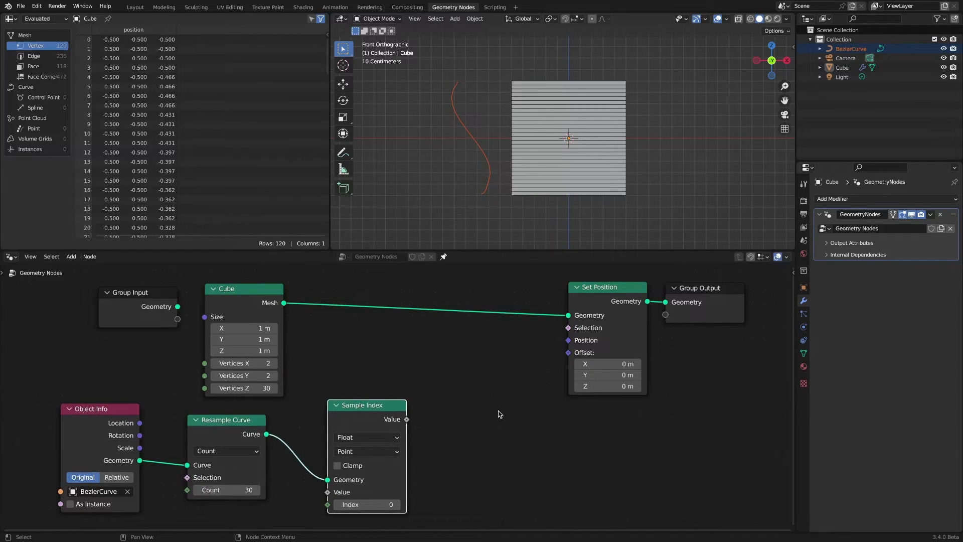
Add a Position input and a Math node dividing Index by 4, wired into Sample Index's Index
drag(492, 430, 491, 419)
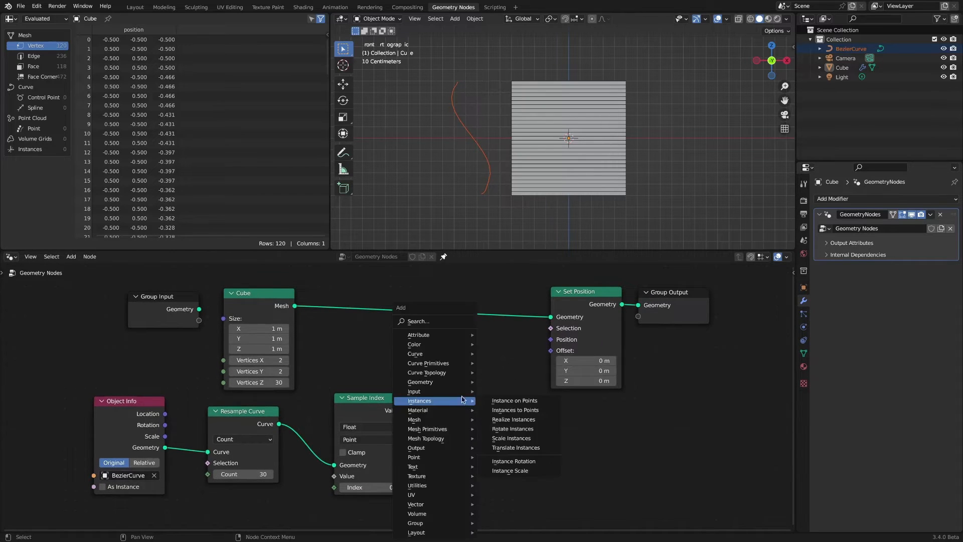
mouse_move(414, 392)
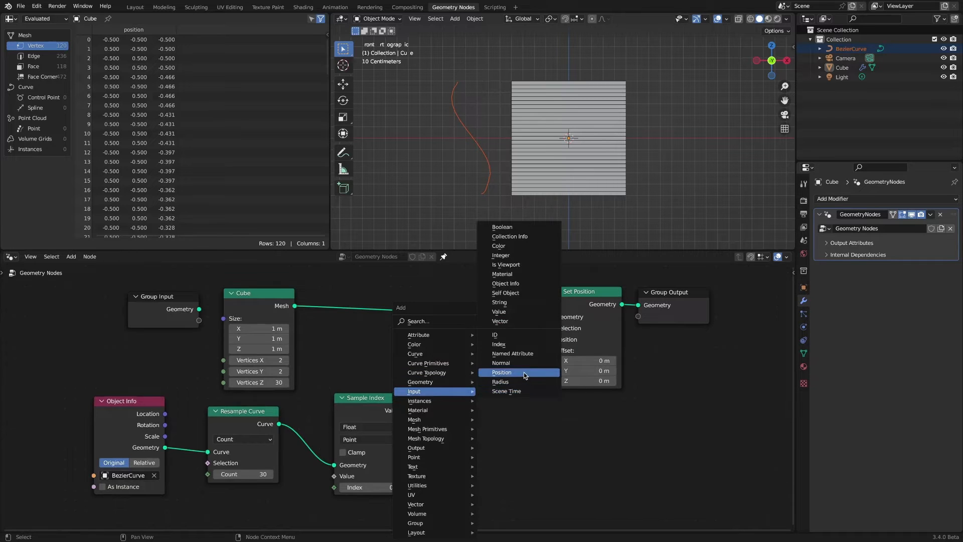
click(501, 372)
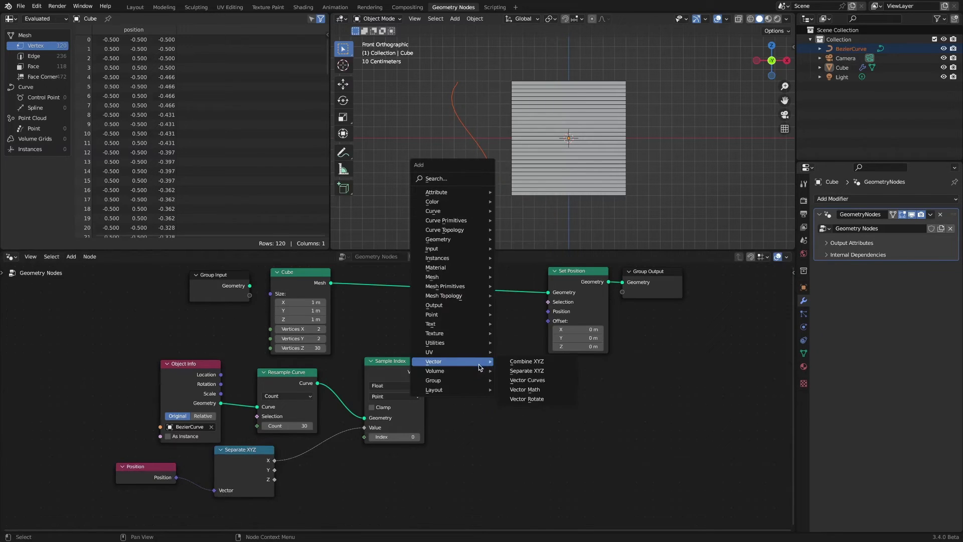
mouse_move(432, 249)
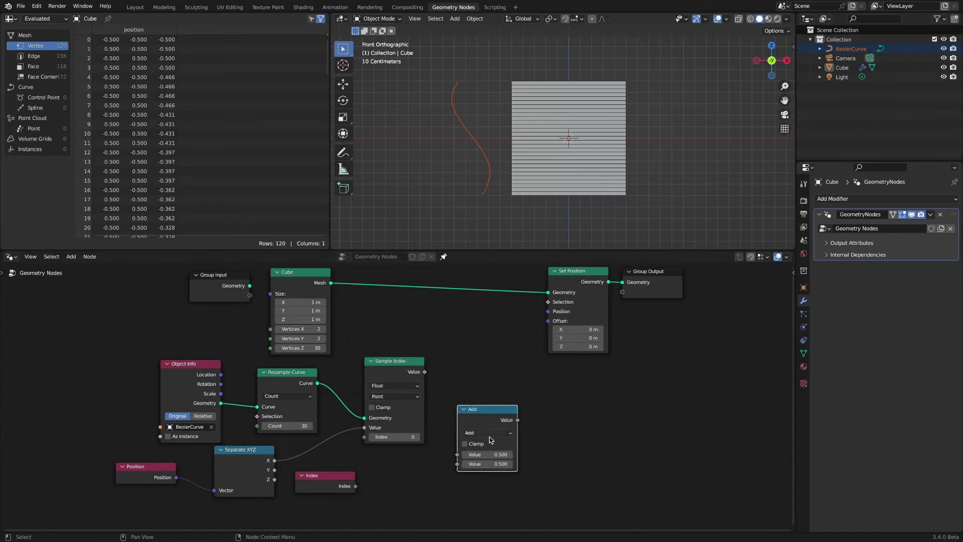
click(487, 433)
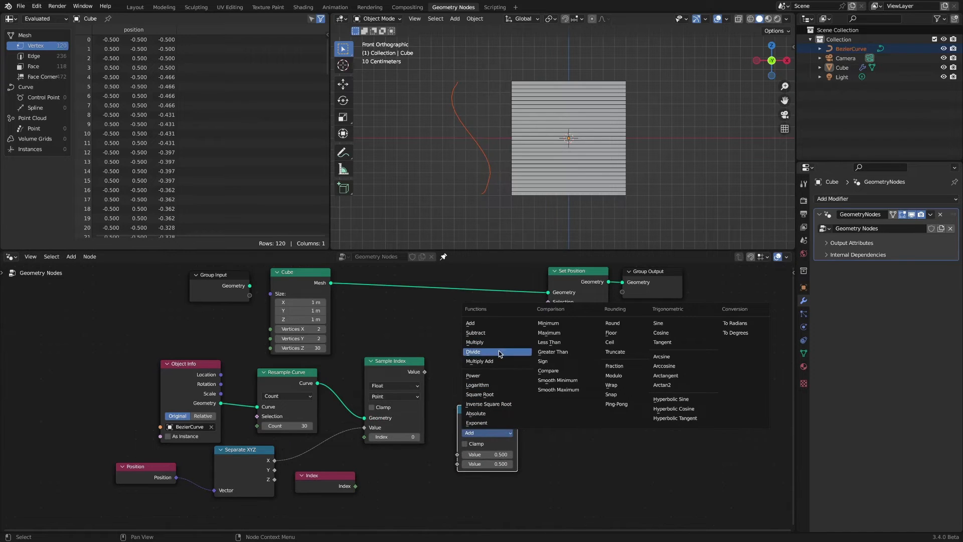
click(473, 351)
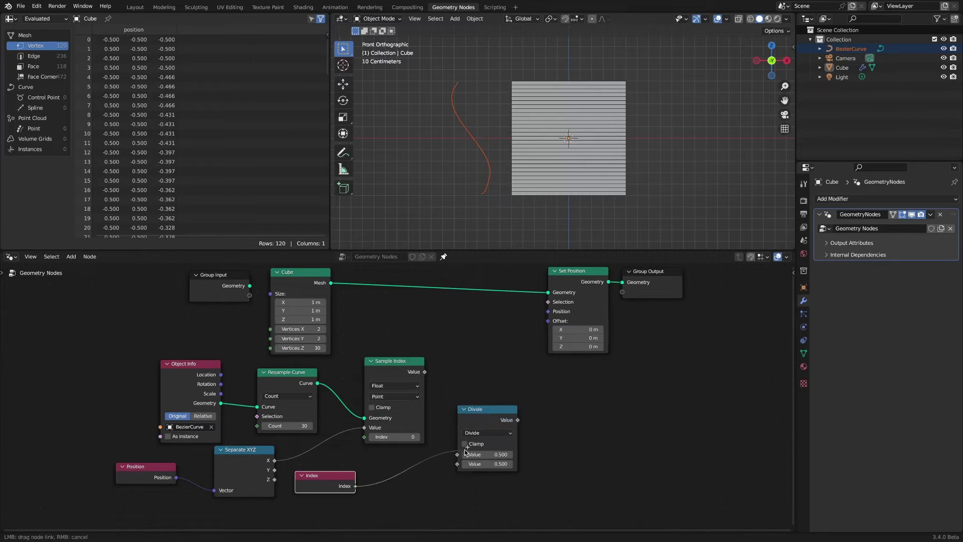
double_click(485, 463)
text(4.000)
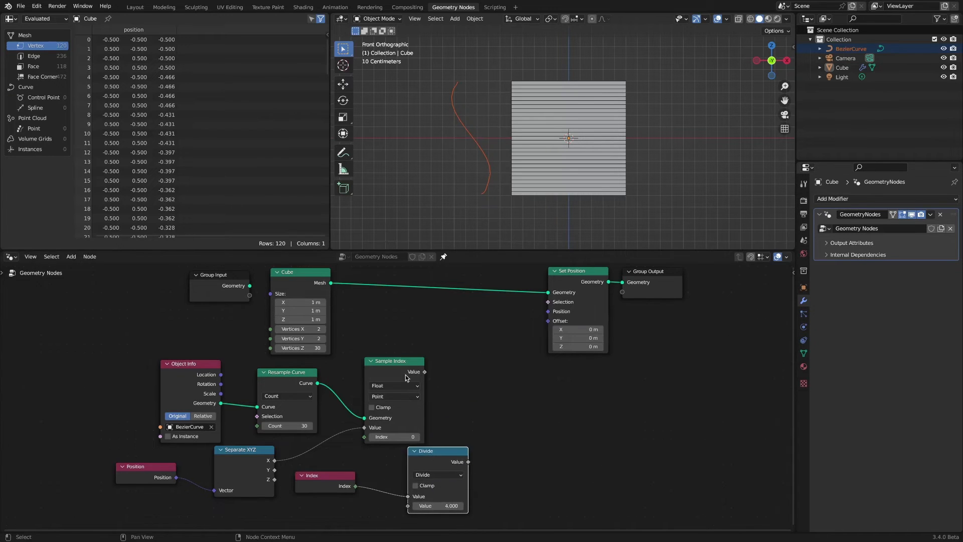
drag(393, 360, 481, 355)
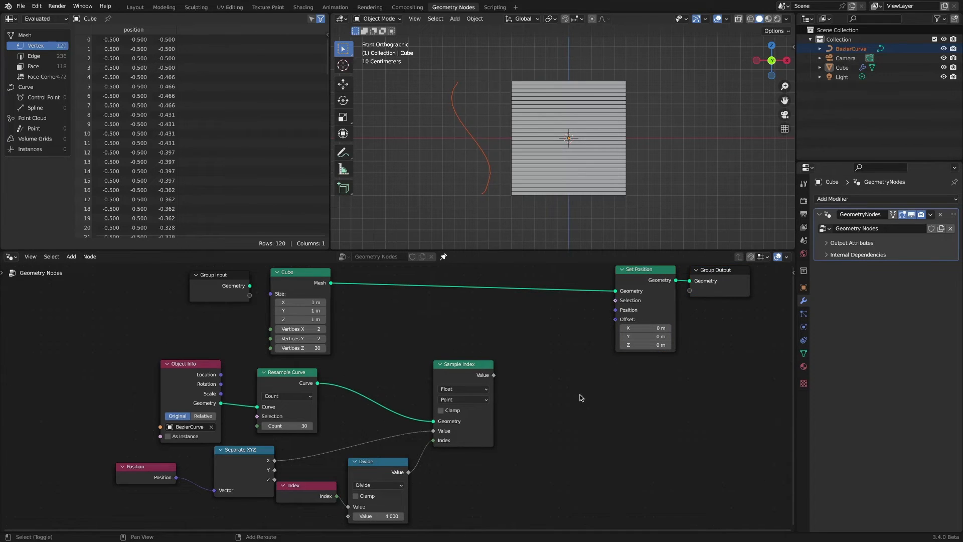
Add a second Position node near Set Position for rebuilding the cube's X coordinates
click(257, 465)
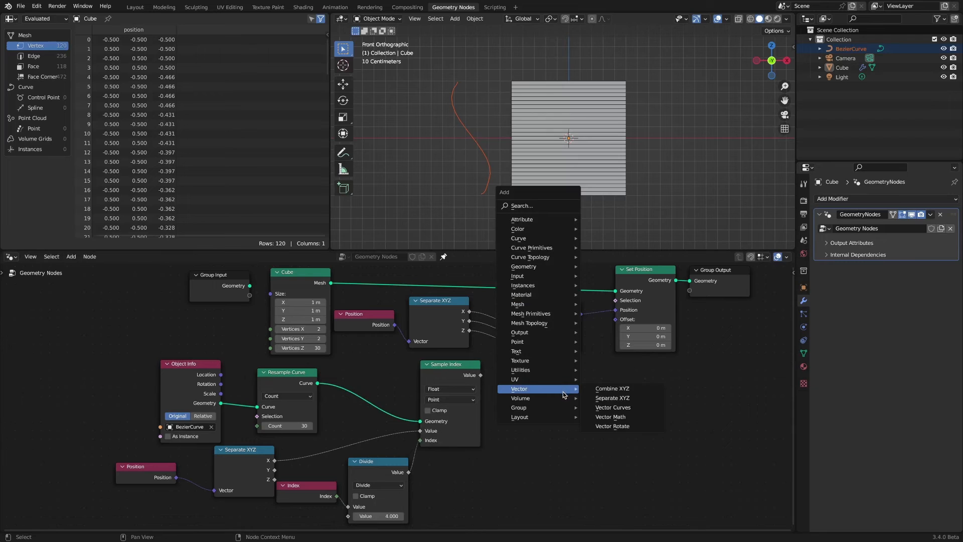
mouse_move(520, 369)
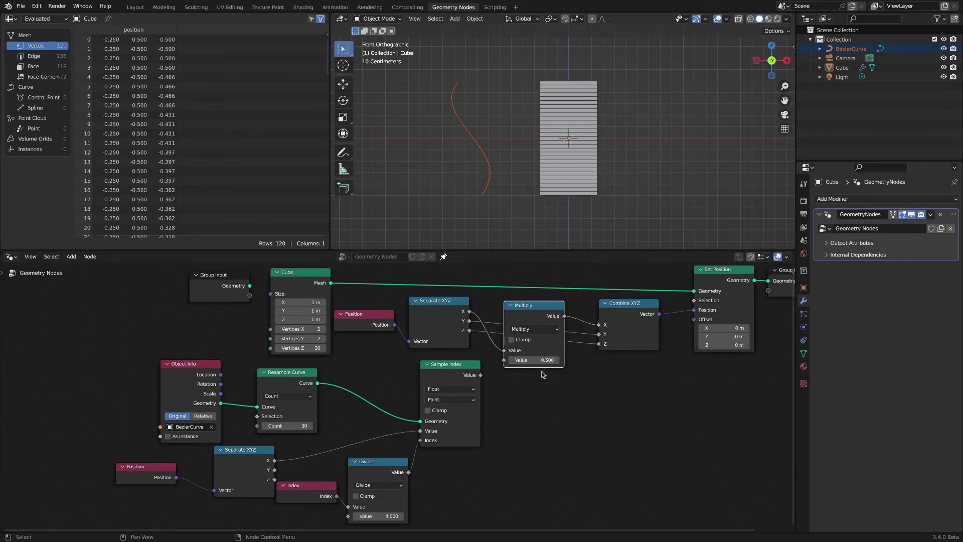
Wire Sample Index's Value into the Multiply node and shift the curve source nodes left
drag(522, 306, 543, 287)
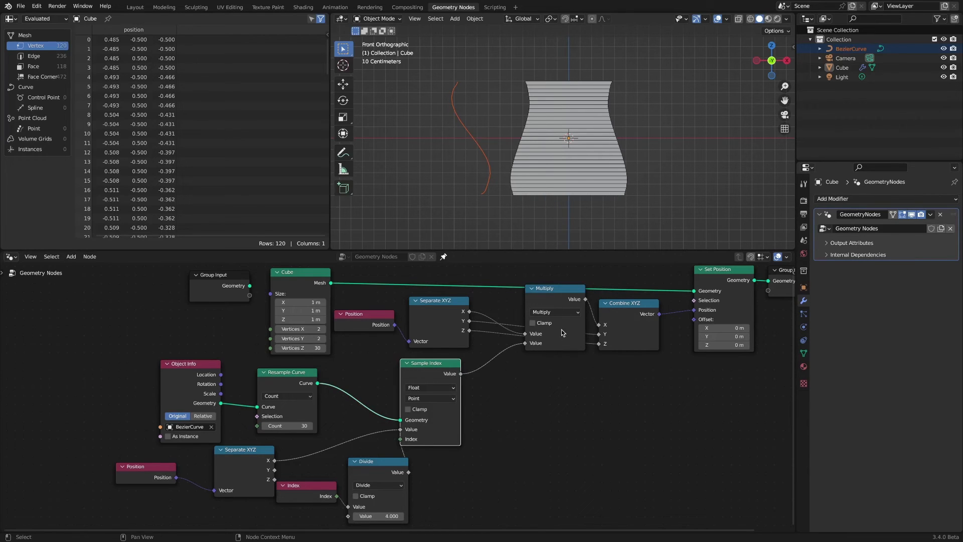
mouse_move(610, 168)
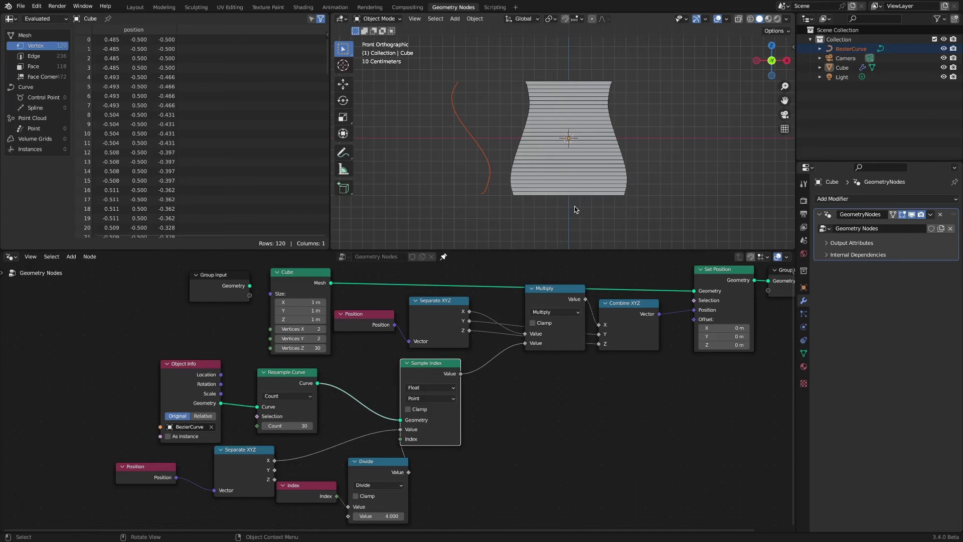
drag(190, 363, 155, 365)
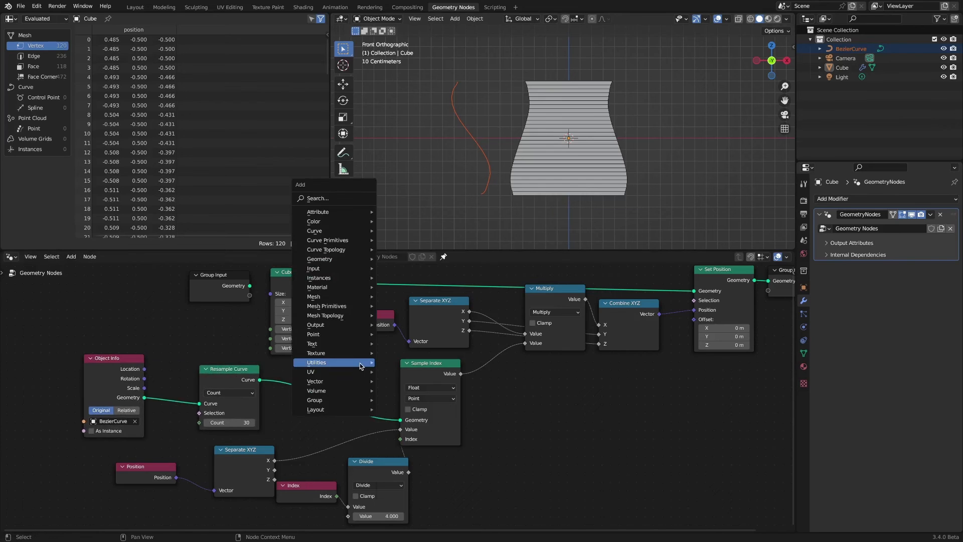
mouse_move(314, 230)
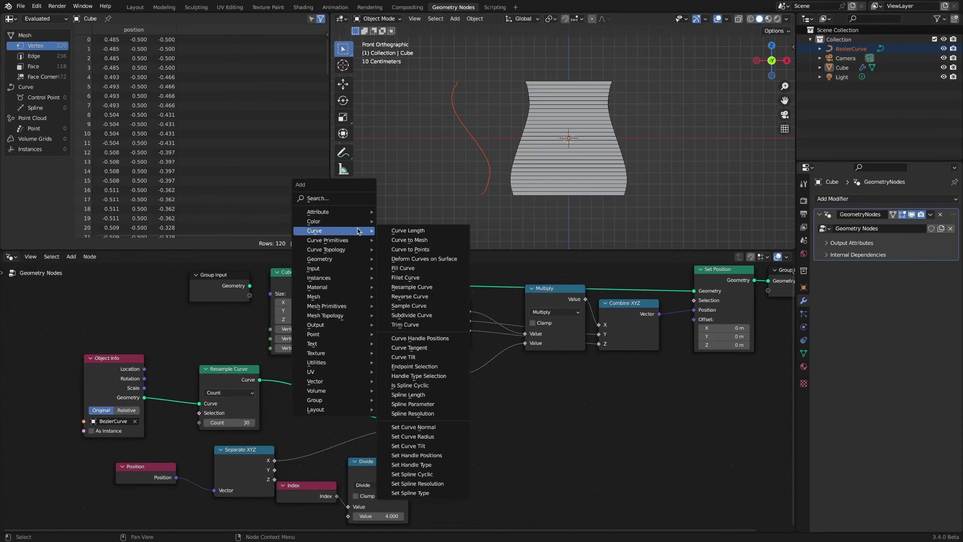